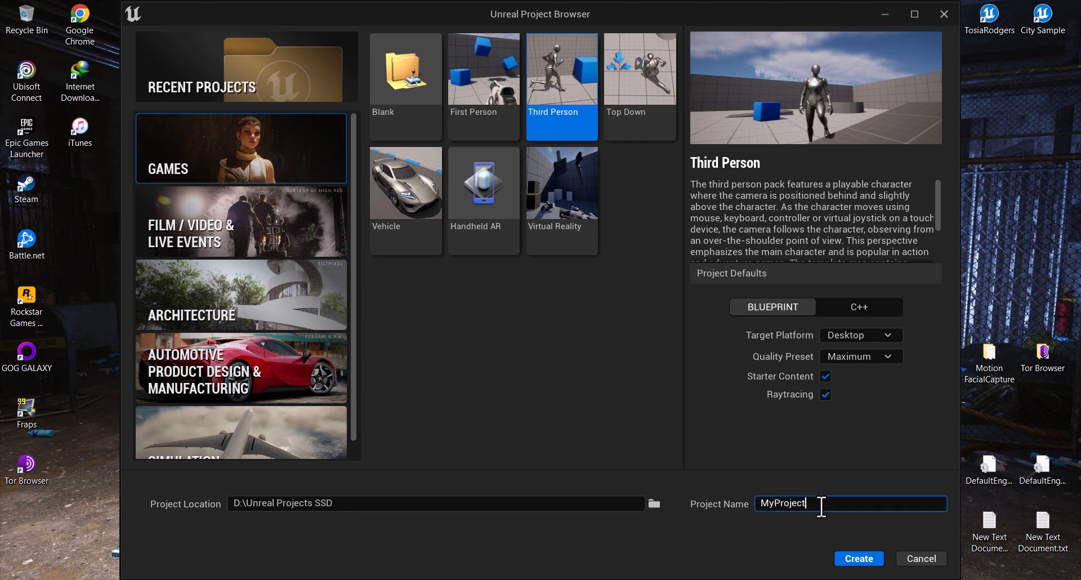
# Create a Third Person blueprint project named UNCR_ANSEL
pyautogui.write('UNCR')
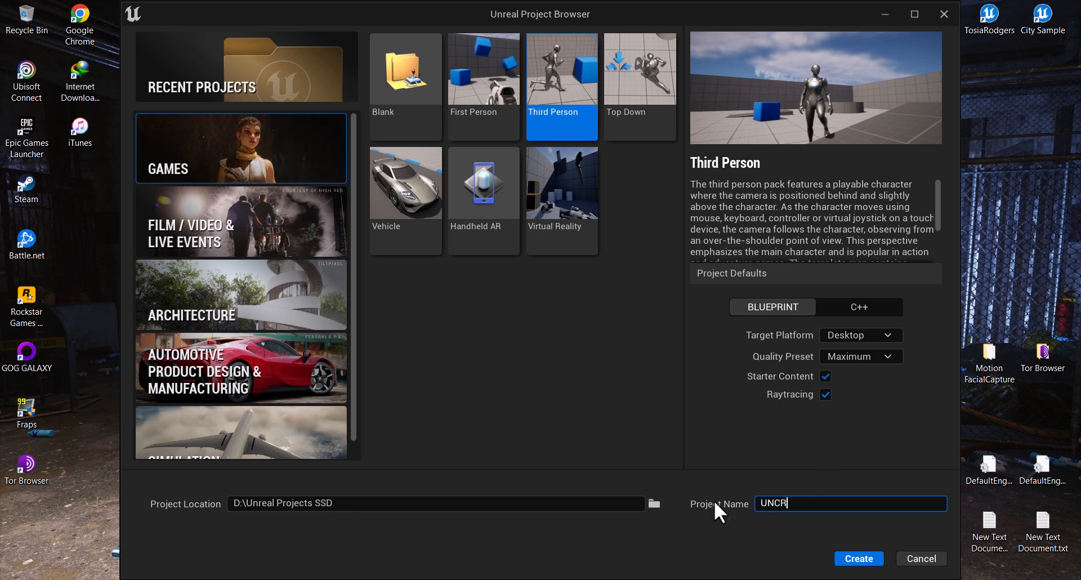
pyautogui.write('_ANSEL')
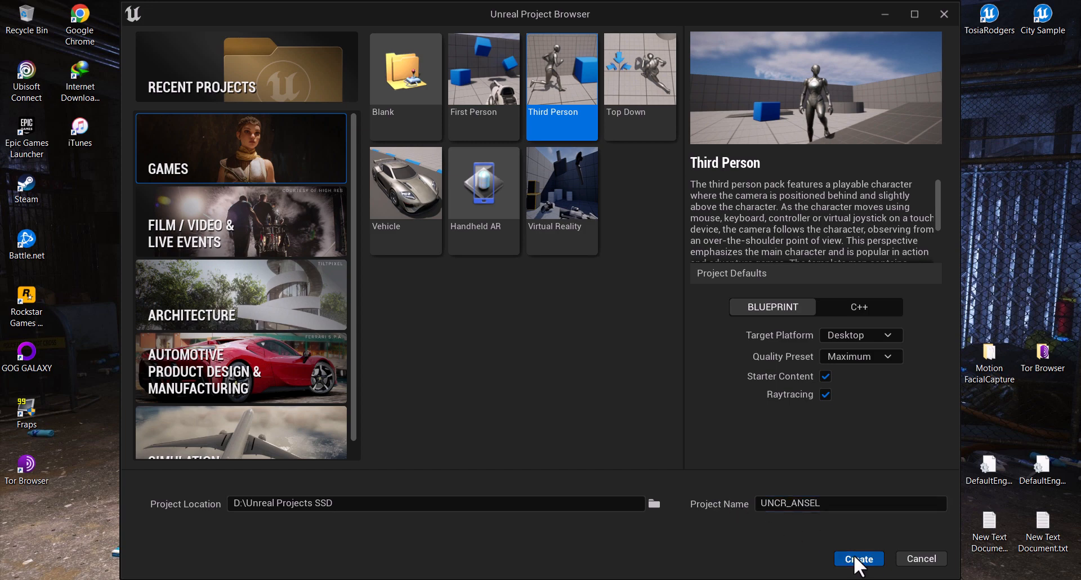
pyautogui.click(858, 559)
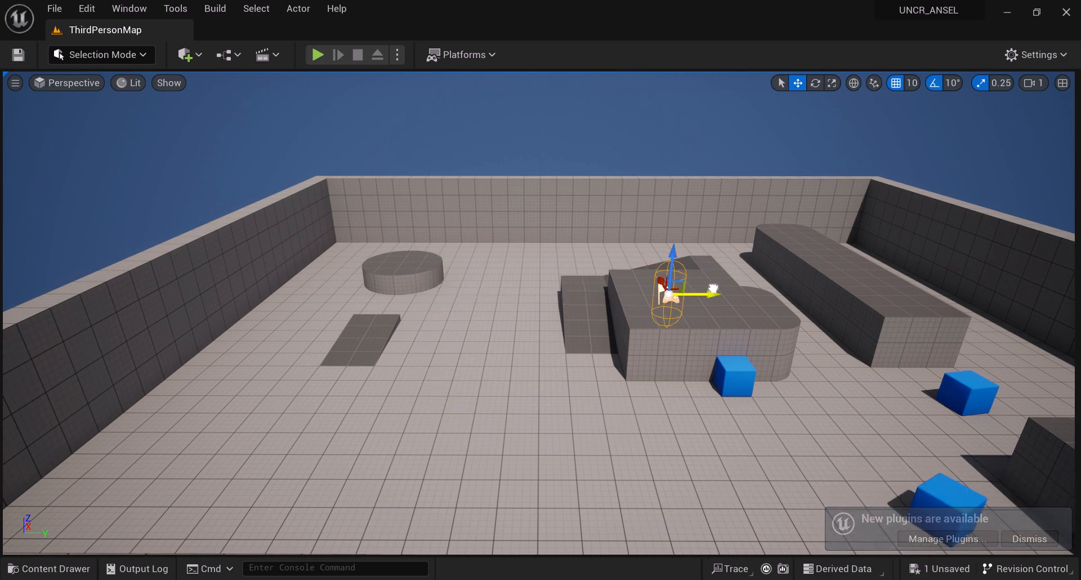
# Browse the ThirdPerson Blueprints in the Content Drawer, then exit the editor
pyautogui.click(49, 568)
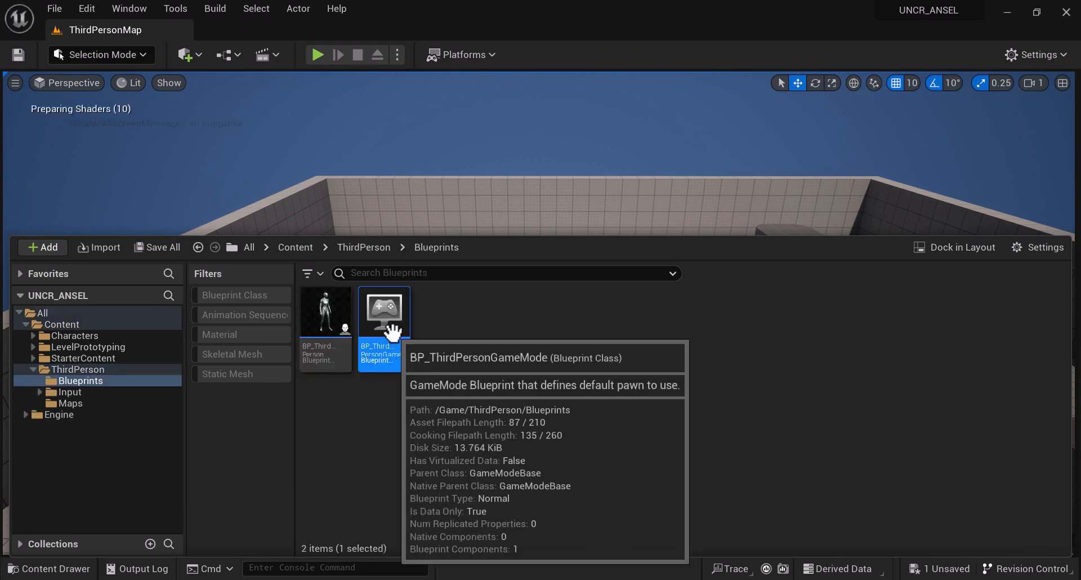
pyautogui.doubleClick(382, 309)
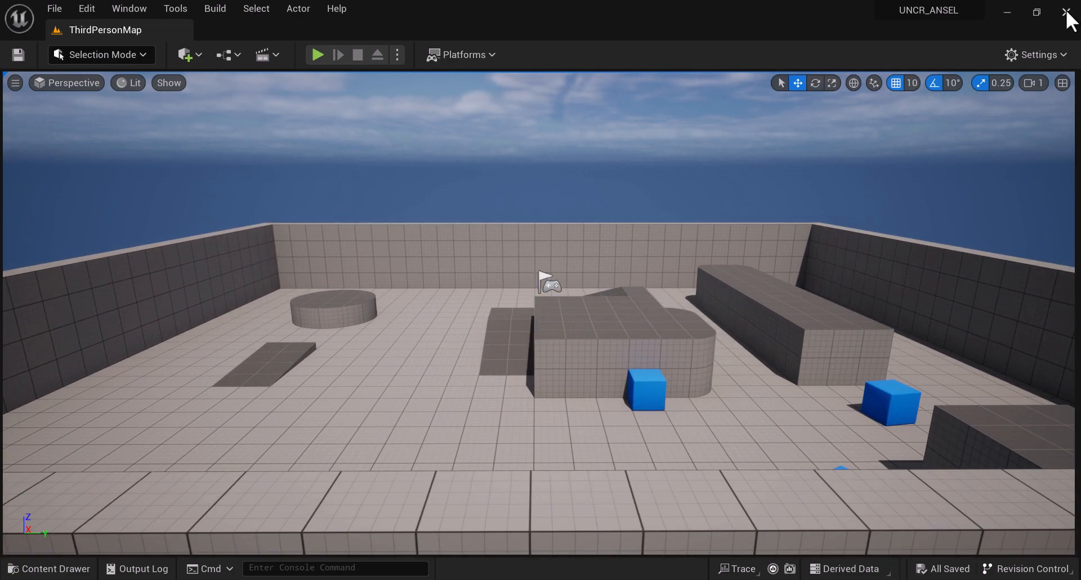
pyautogui.click(1070, 12)
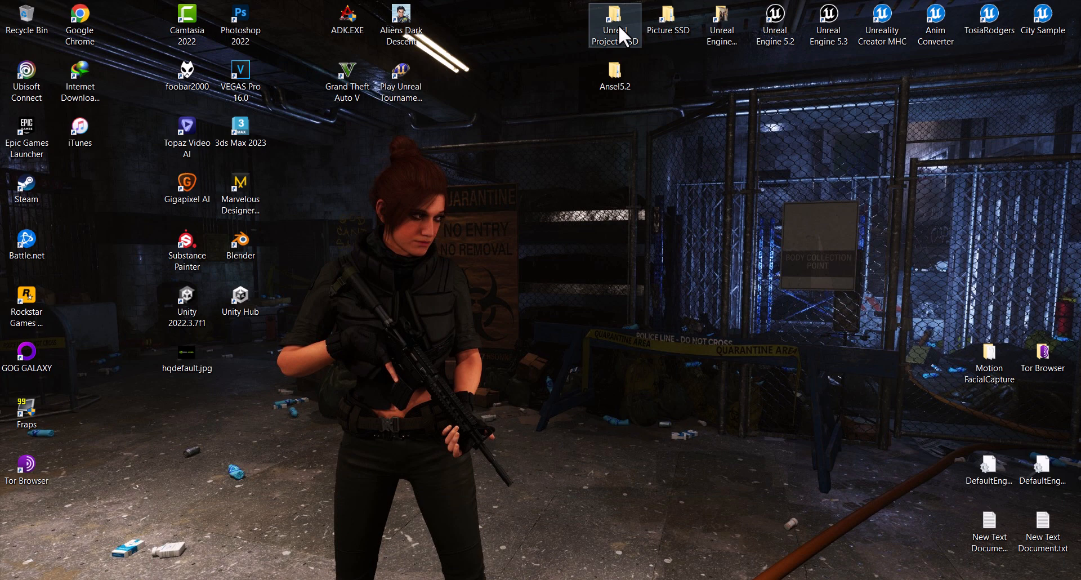
# Add a Plugins folder inside the UNCR_ANSEL project folder on the Unreal Projects SSD
pyautogui.doubleClick(614, 21)
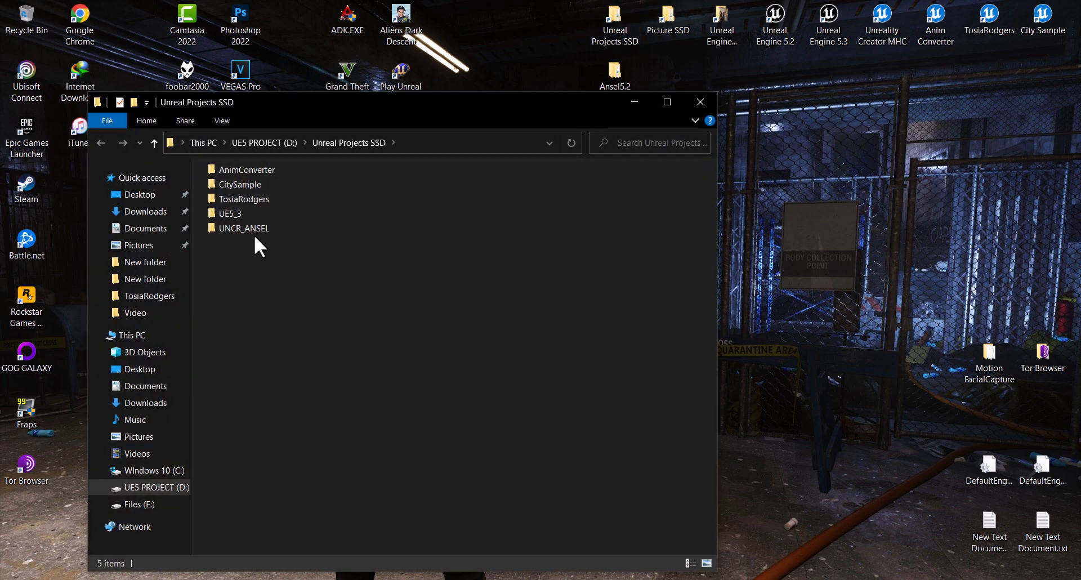
pyautogui.click(242, 228)
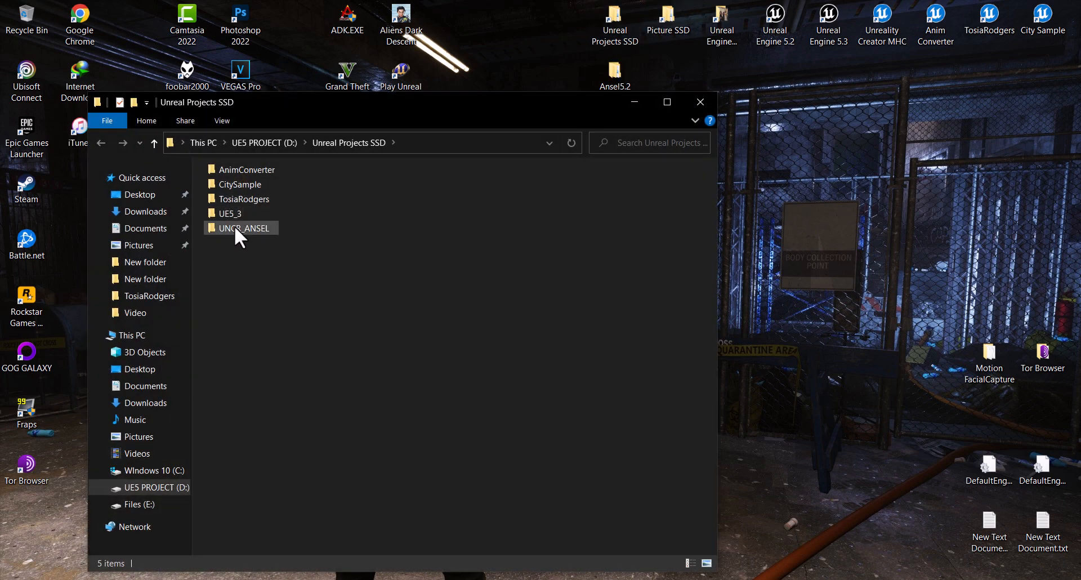
pyautogui.doubleClick(242, 227)
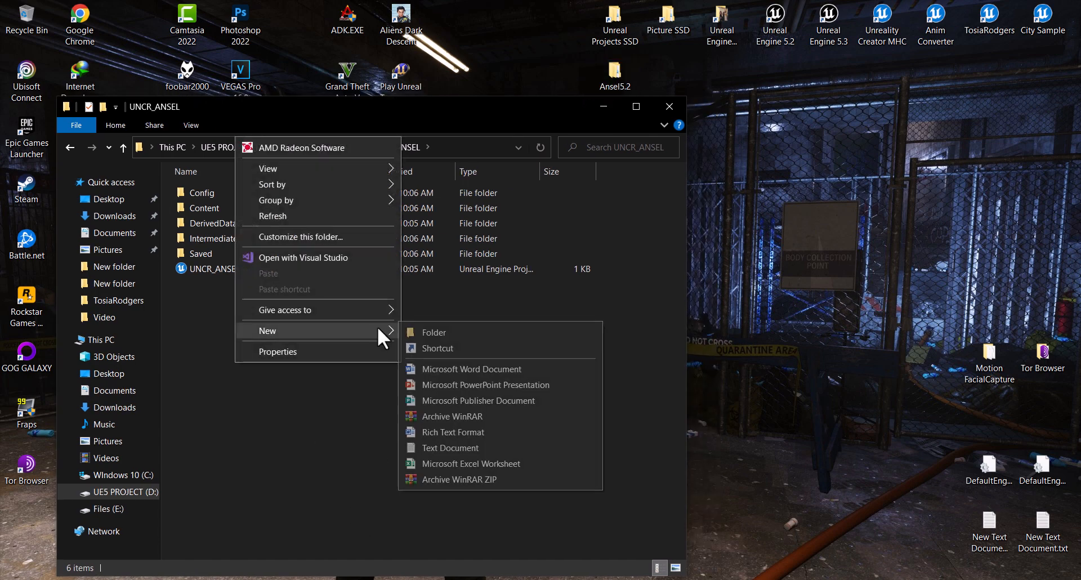
pyautogui.click(434, 331)
pyautogui.write('Plugins')
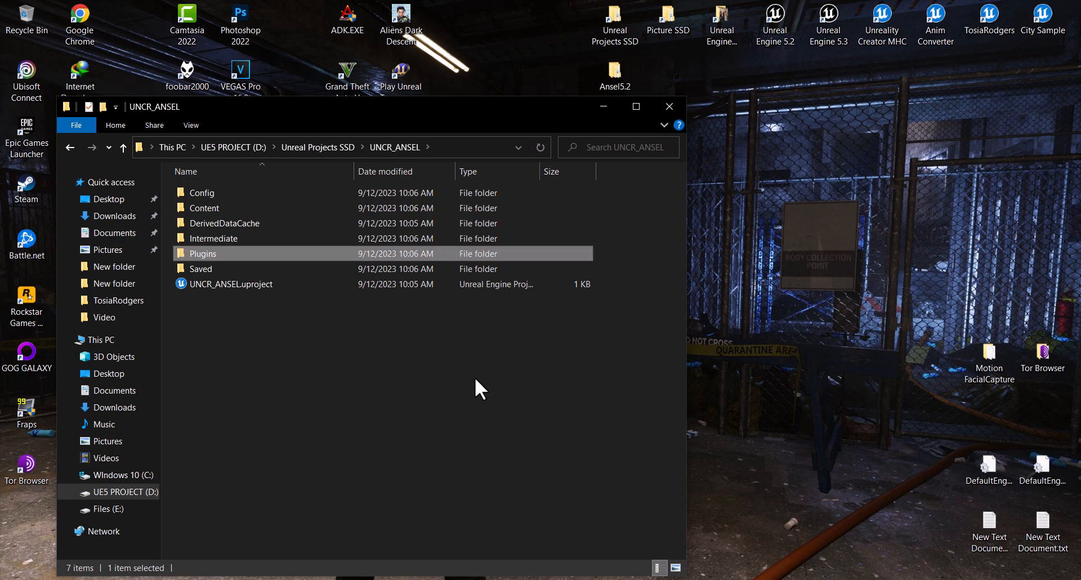
pyautogui.doubleClick(202, 252)
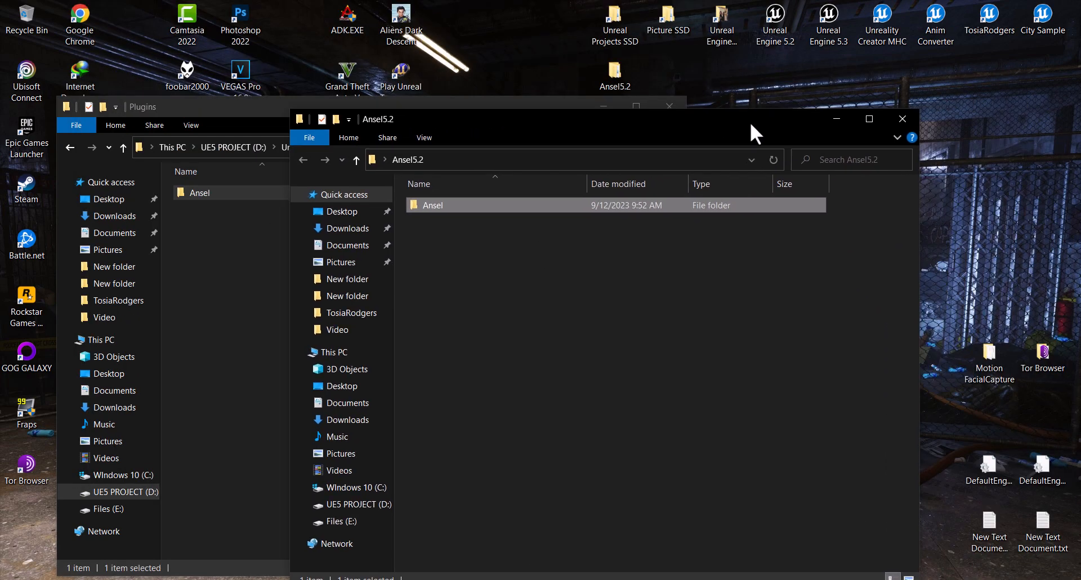
# Copy the Ansel folder from Ansel5.2 into Plugins and close the folder windows
pyautogui.click(901, 119)
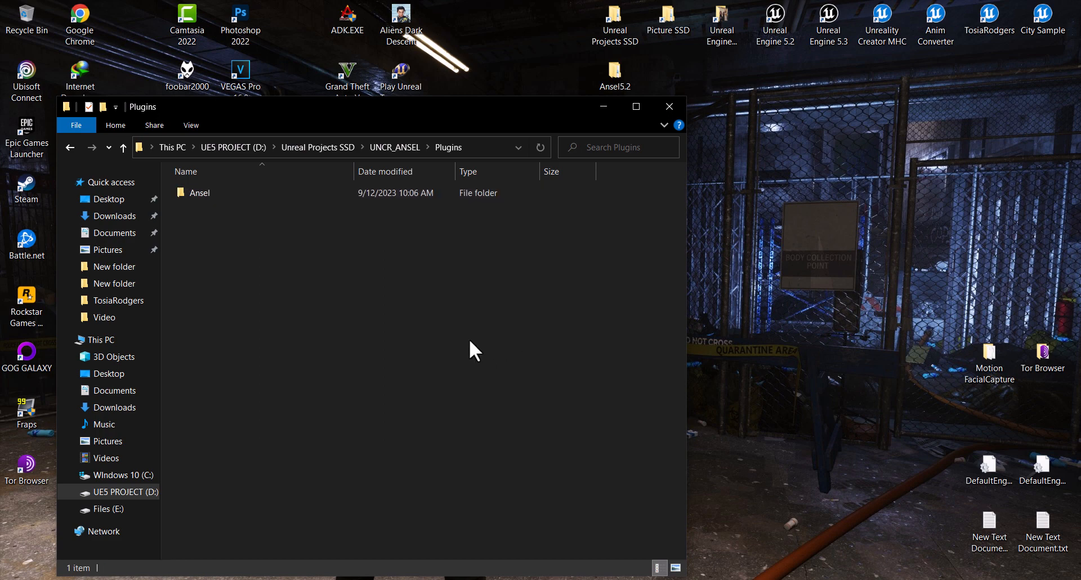
pyautogui.moveTo(662, 132)
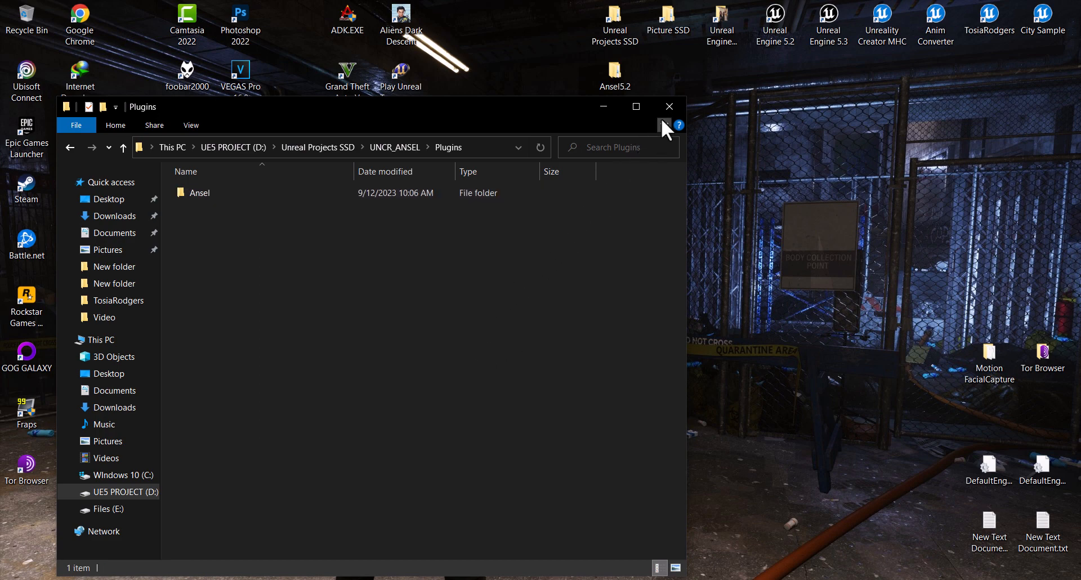
pyautogui.click(667, 107)
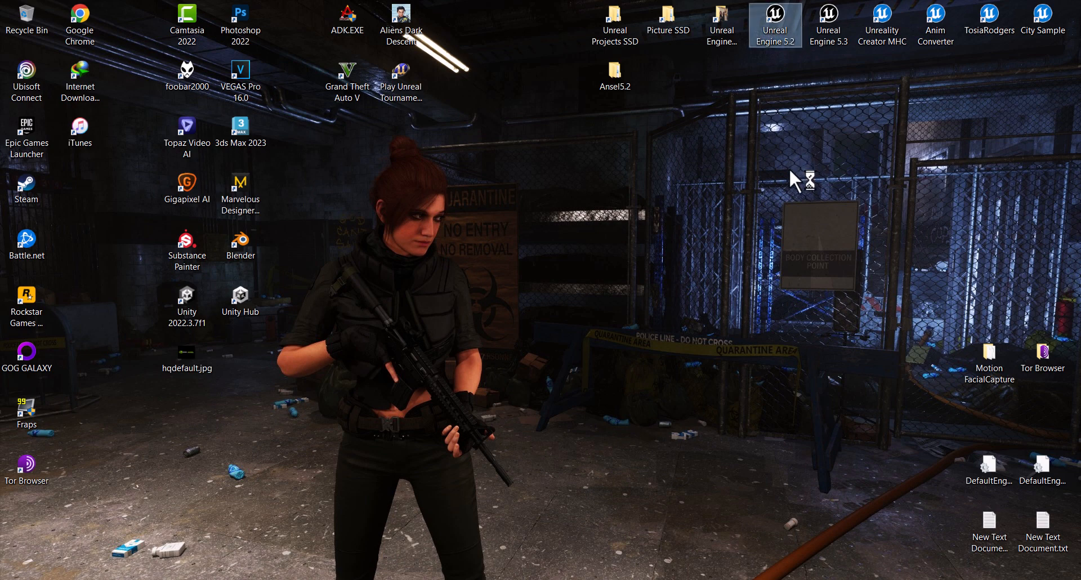
# Relaunch Unreal Engine 5.2 and reopen the UNCR_ANSEL project from Recent Projects
pyautogui.doubleClick(775, 19)
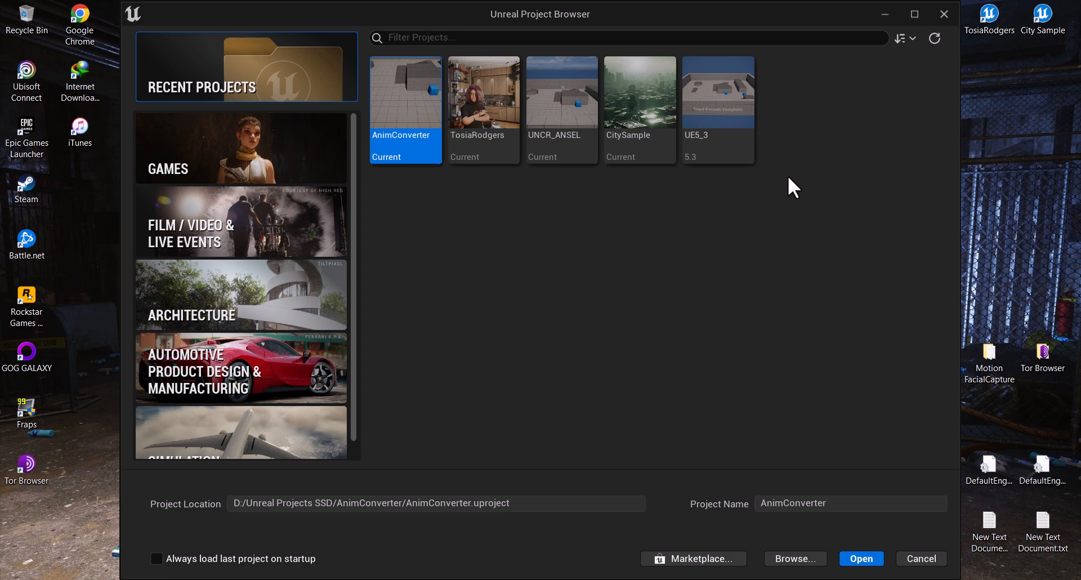
pyautogui.click(561, 90)
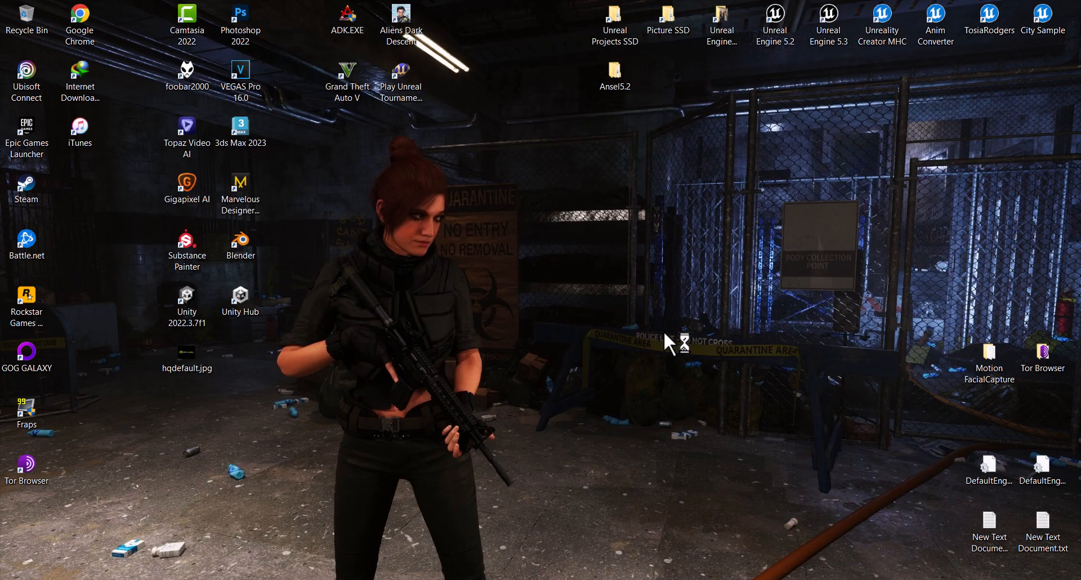
pyautogui.moveTo(772, 310)
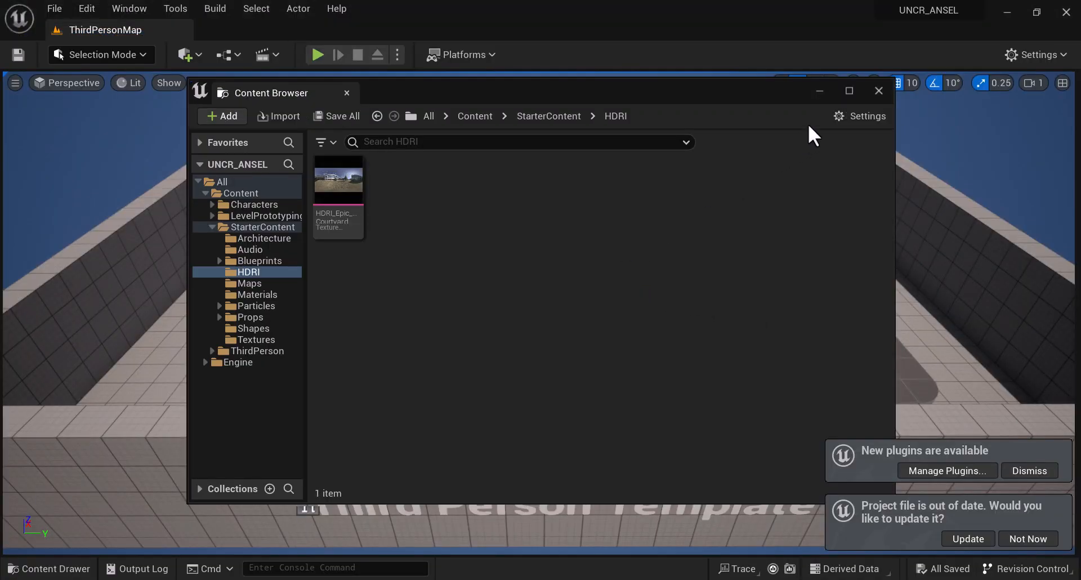
# Search 'ansel' in the Plugins window and confirm the Nvidia Ansel Photography Plugin is enabled
pyautogui.click(878, 90)
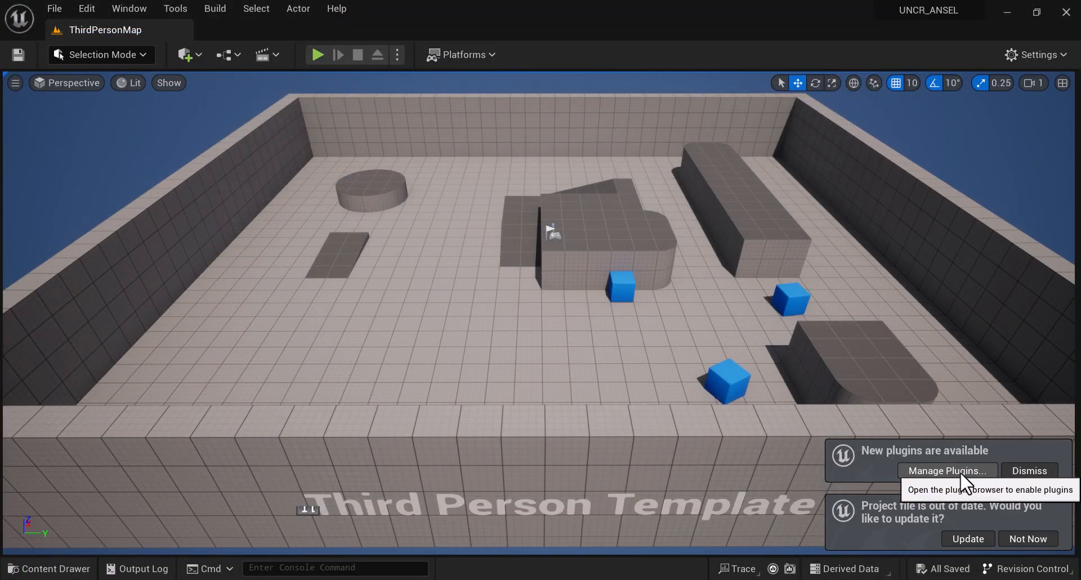
pyautogui.click(946, 471)
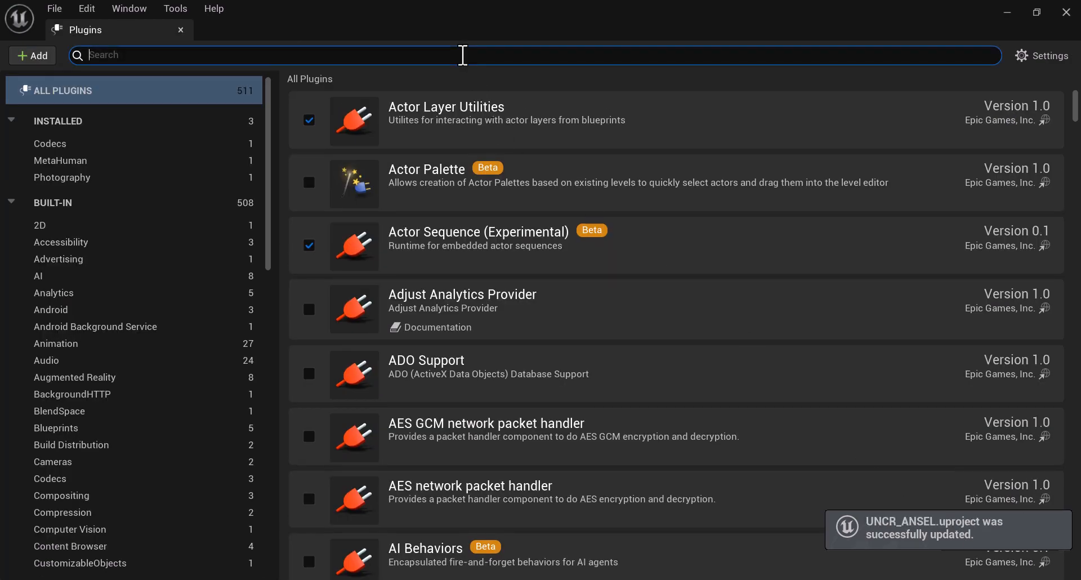
pyautogui.write('ansel')
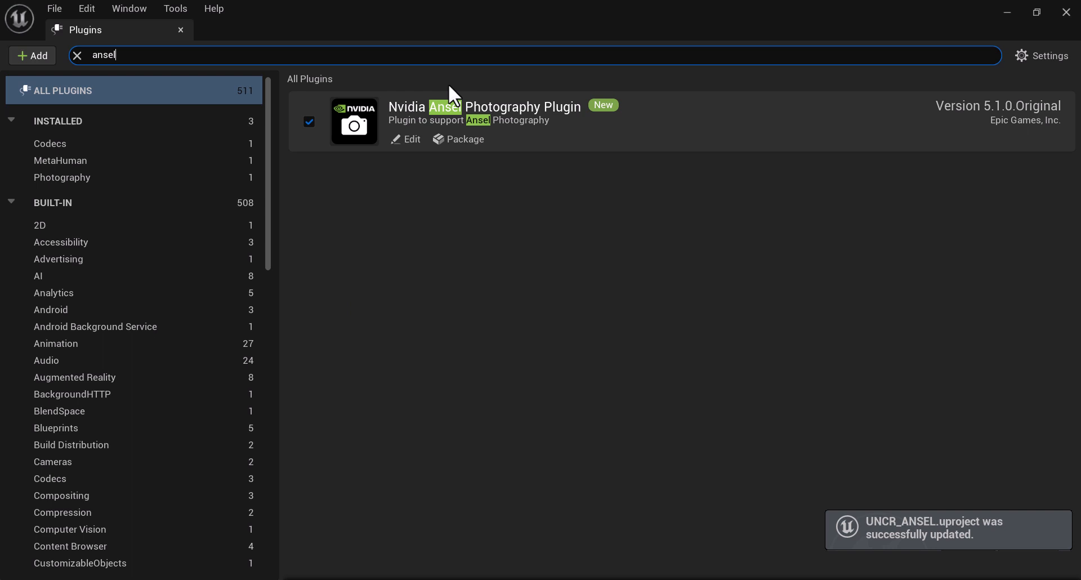
pyautogui.moveTo(507, 131)
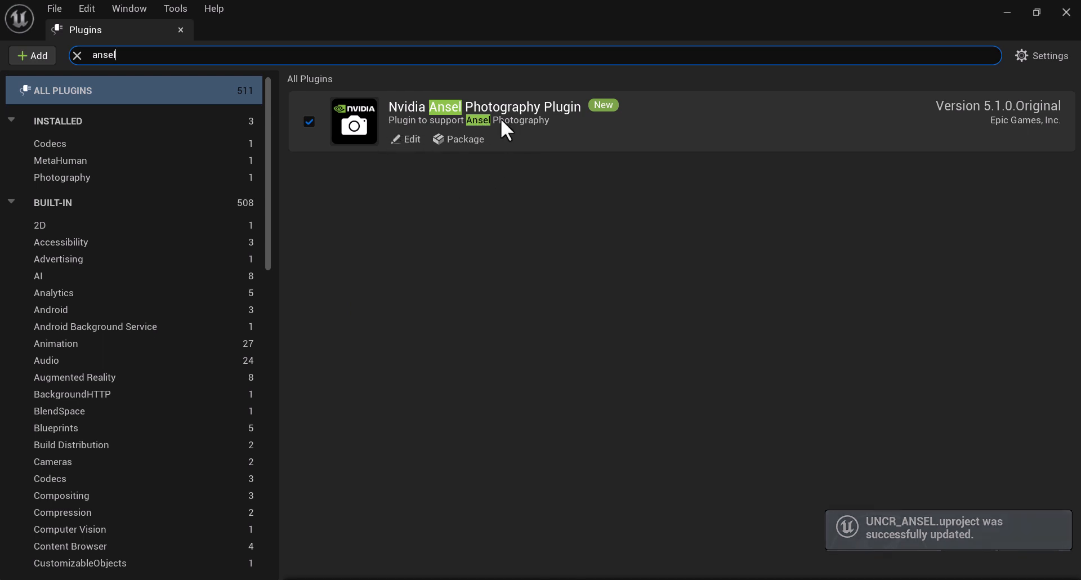
pyautogui.moveTo(1072, 21)
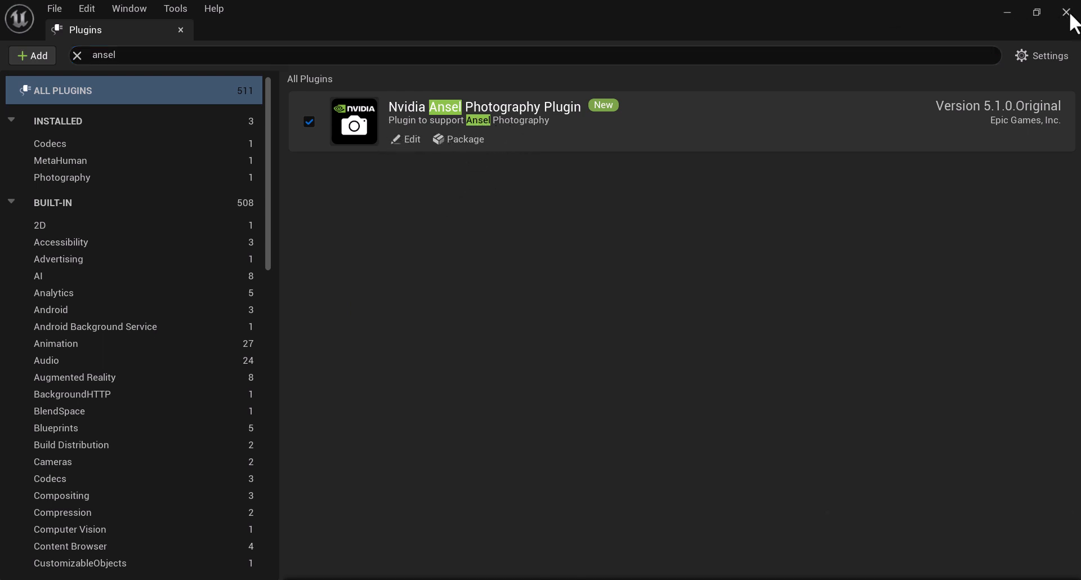
pyautogui.click(181, 29)
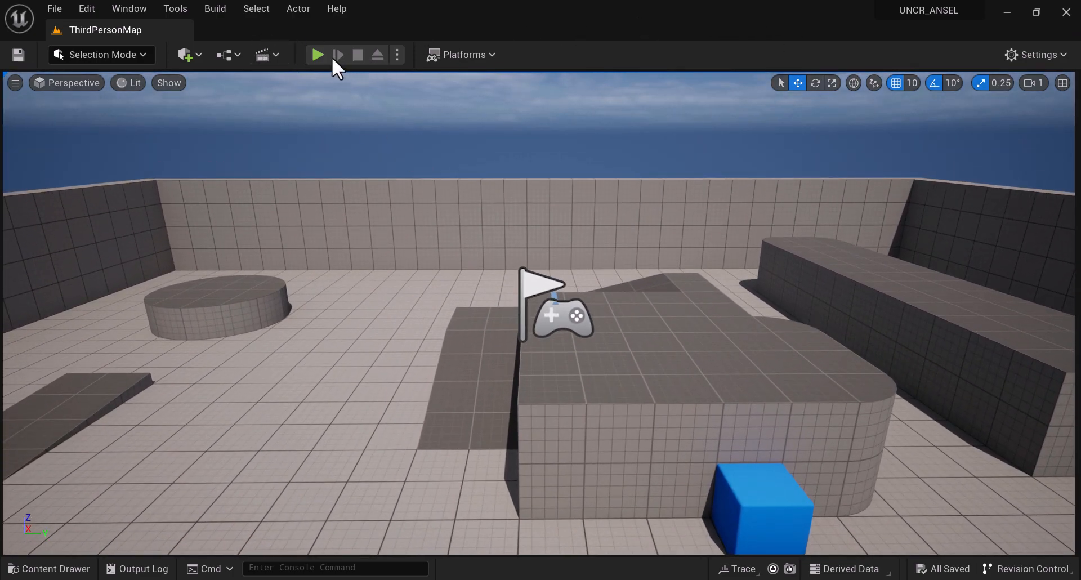
# Play the Third Person level and give the running game input focus
pyautogui.click(398, 55)
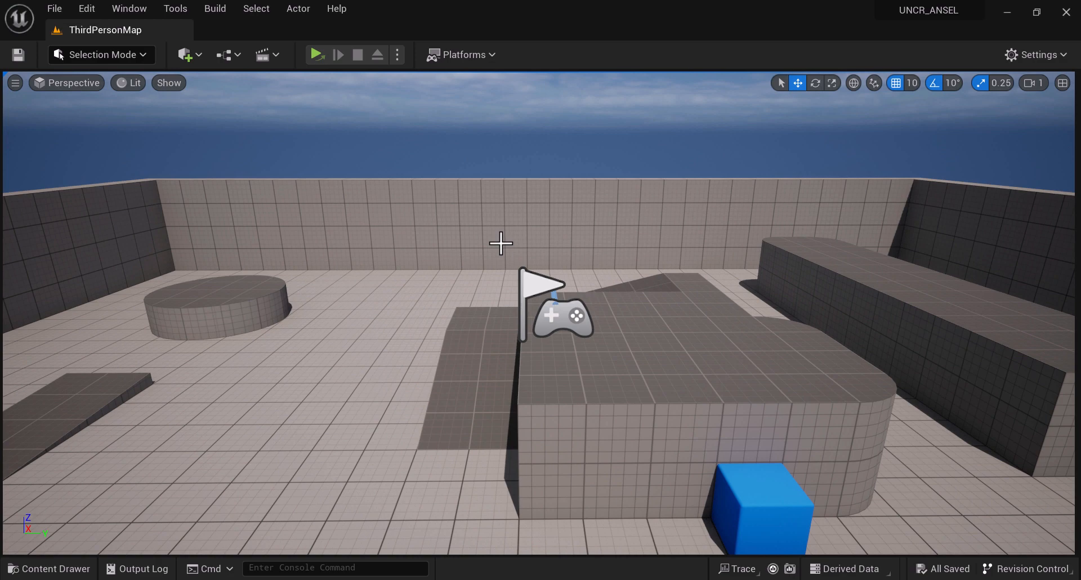
pyautogui.click(315, 55)
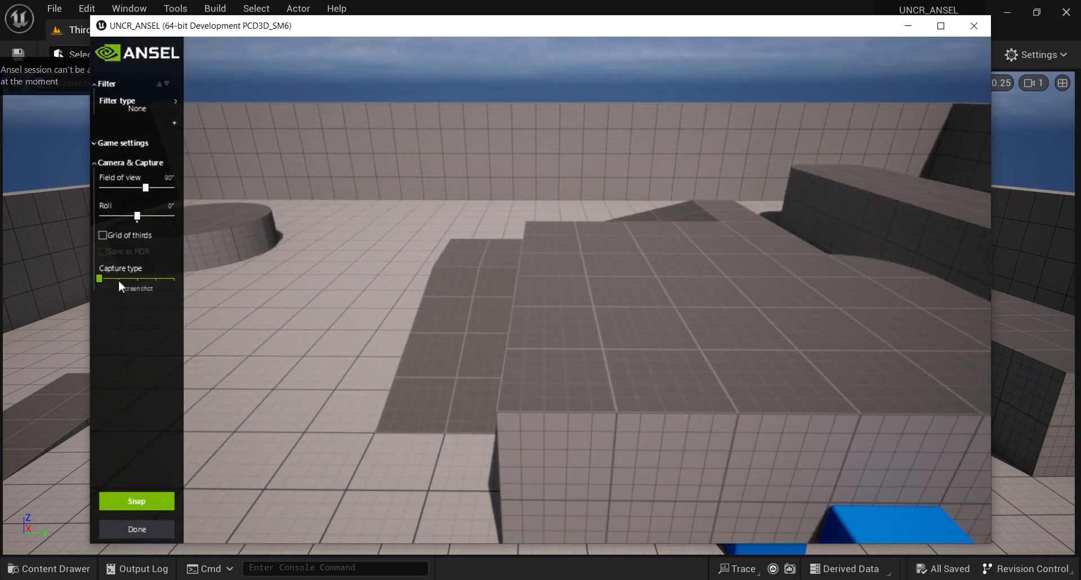
# Set Ansel capture type to Super resolution at 8960 × 5040 and snap the screenshot
pyautogui.moveTo(99, 278); pyautogui.dragTo(117, 278)
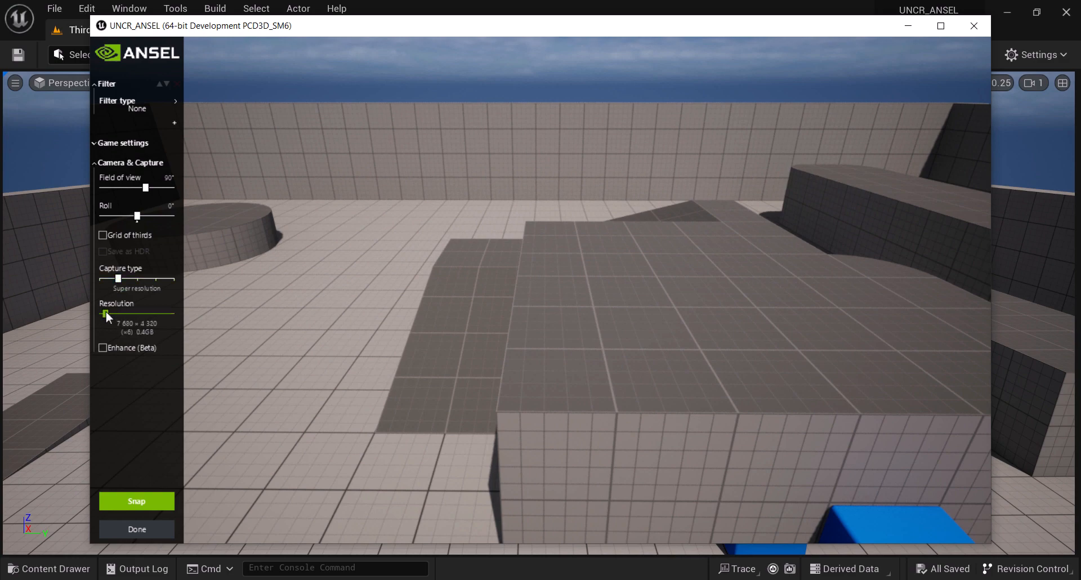
pyautogui.moveTo(102, 314); pyautogui.dragTo(116, 314)
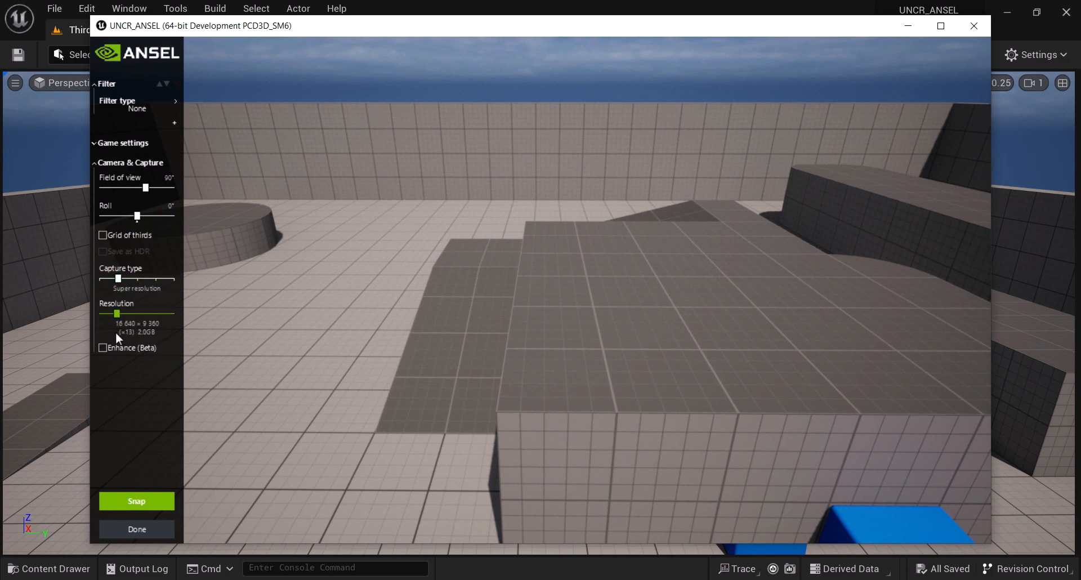
pyautogui.moveTo(117, 314); pyautogui.dragTo(110, 313)
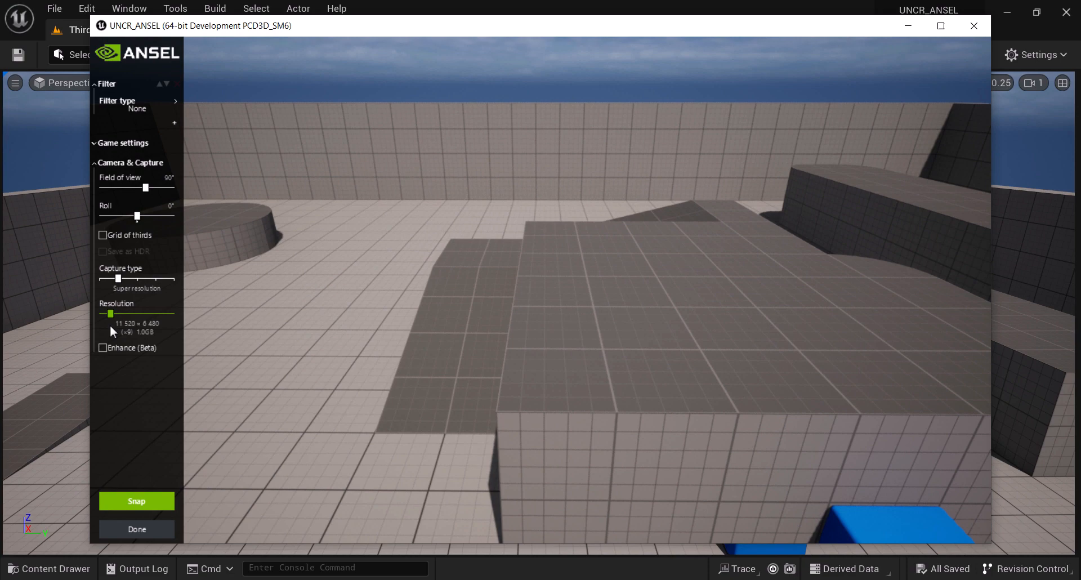
pyautogui.moveTo(110, 314); pyautogui.dragTo(108, 313)
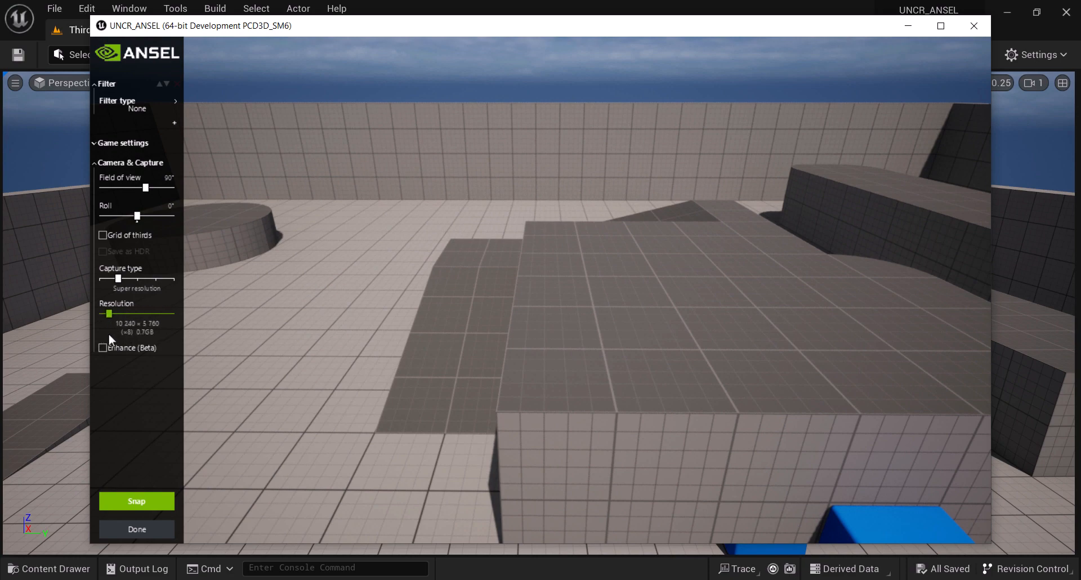
pyautogui.moveTo(108, 313); pyautogui.dragTo(107, 313)
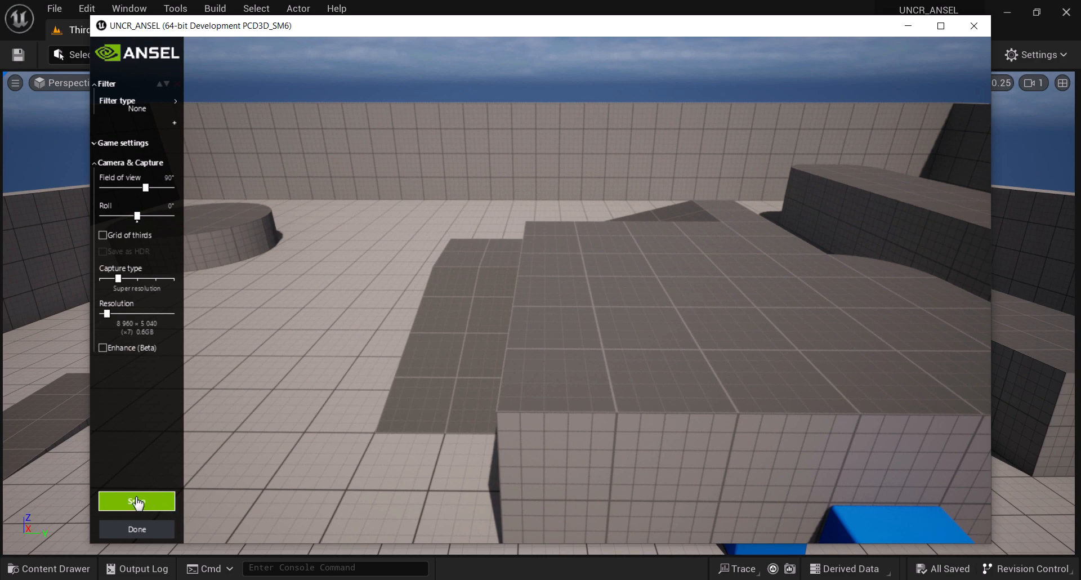
pyautogui.click(136, 500)
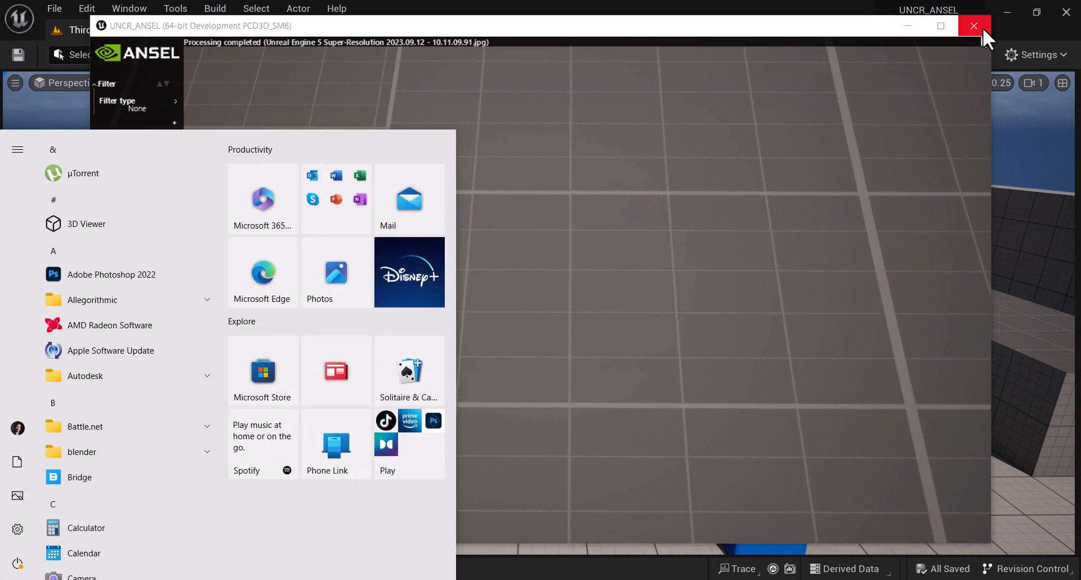
# Close the game window
pyautogui.click(973, 25)
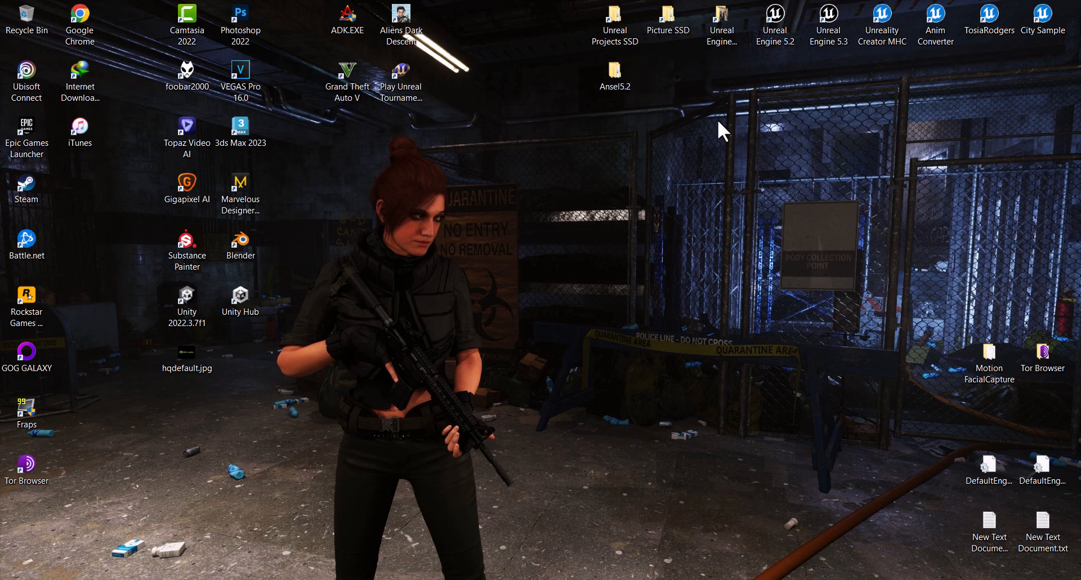
pyautogui.moveTo(789, 258)
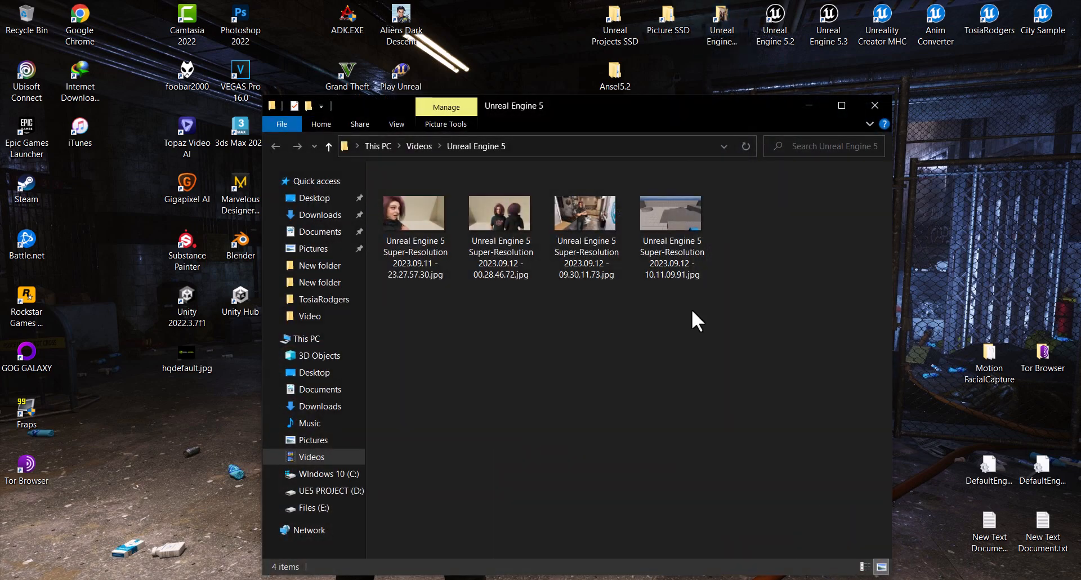
# View the newest super-resolution jpg in Photos, zooming and panning, then fit it to the window
pyautogui.doubleClick(670, 212)
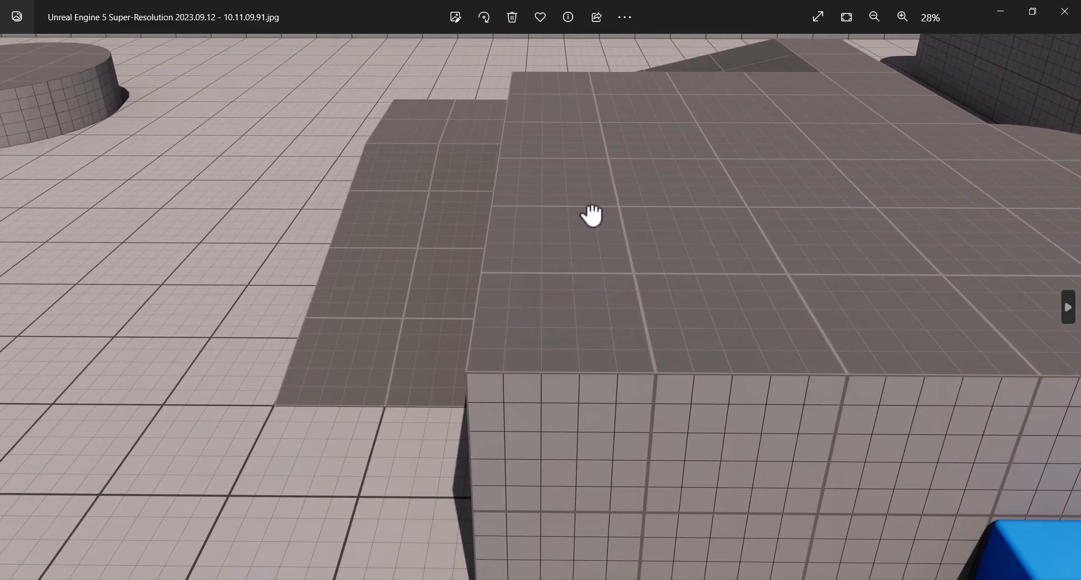
pyautogui.click(902, 18)
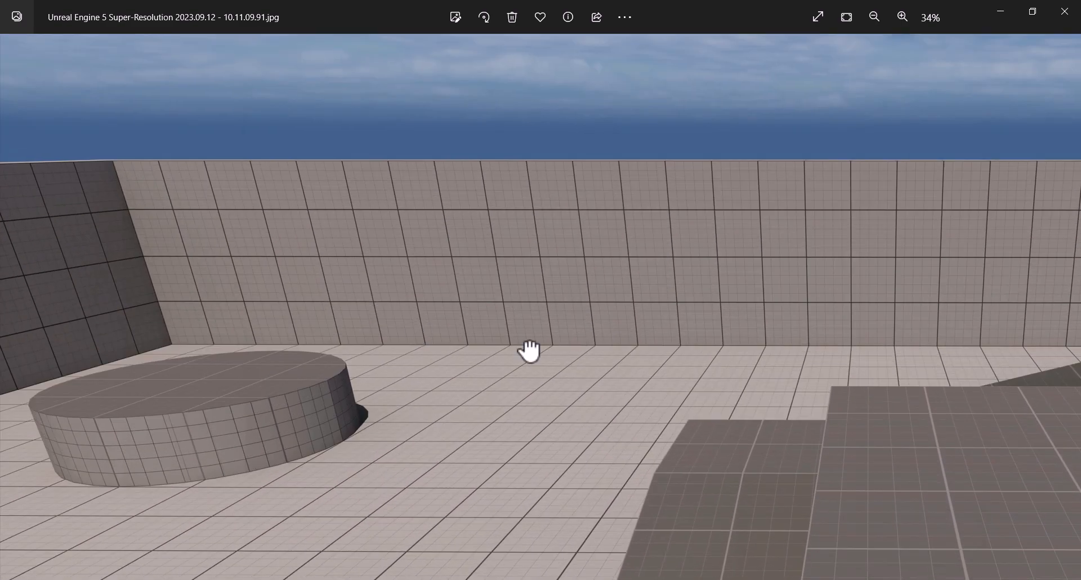
pyautogui.moveTo(527, 348); pyautogui.dragTo(300, 338)
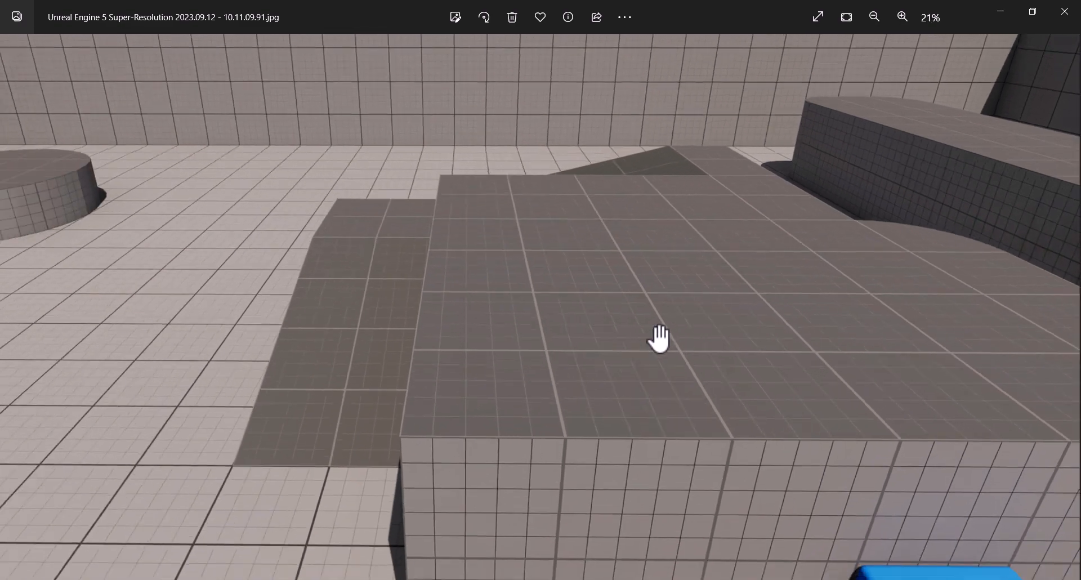
pyautogui.click(873, 18)
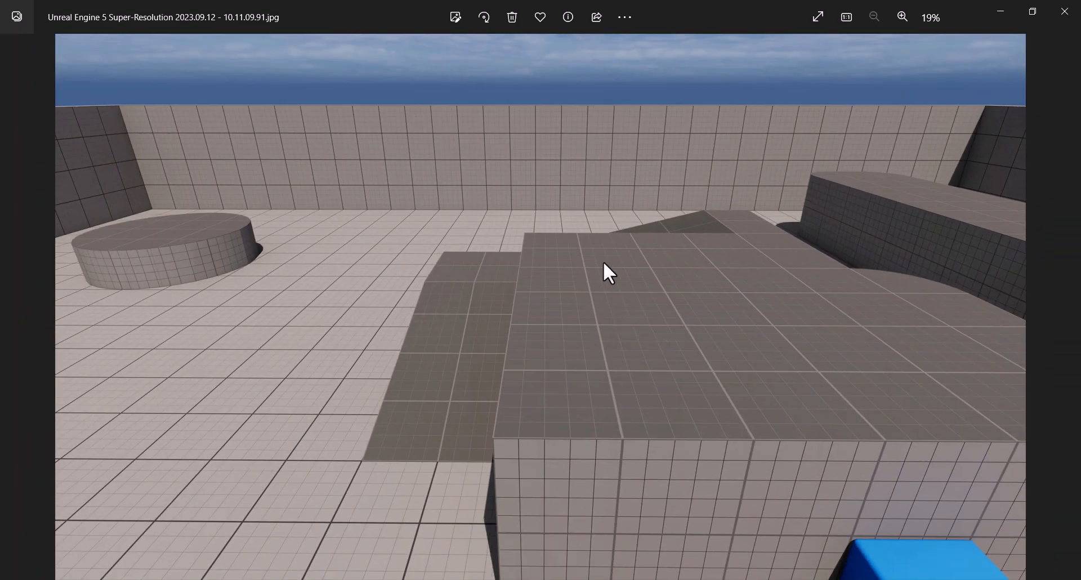